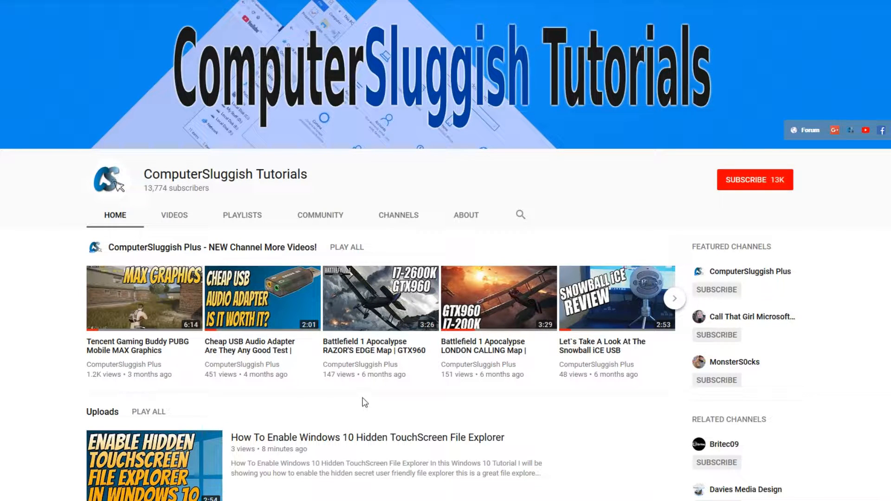
- Subscribe to ComputerSluggish Tutorials and turn on the bell notifications for its uploads
{"action": "left_click", "coordinate": [755, 180]}
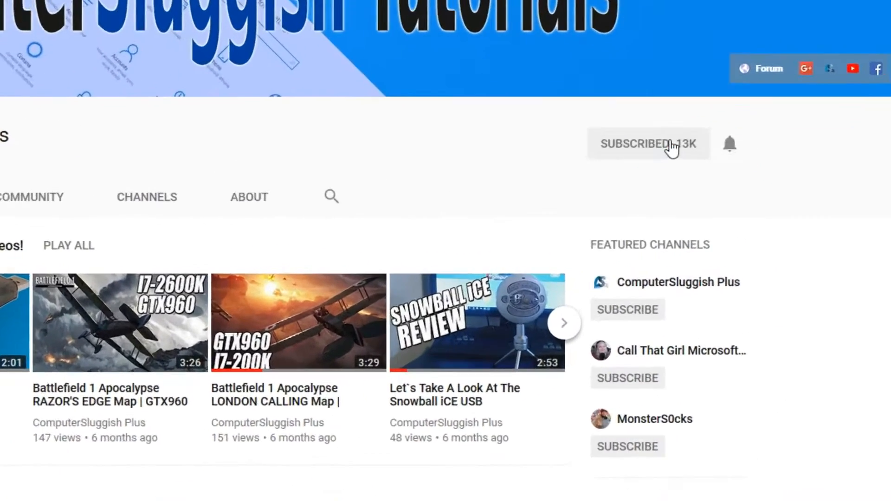
{"action": "scroll", "scroll_direction": "down", "scroll_amount": 3}
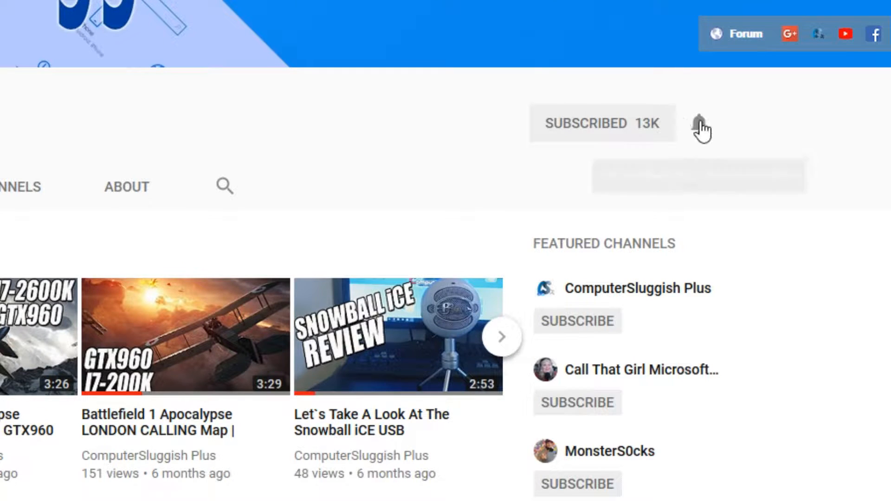
{"action": "left_click", "coordinate": [700, 122]}
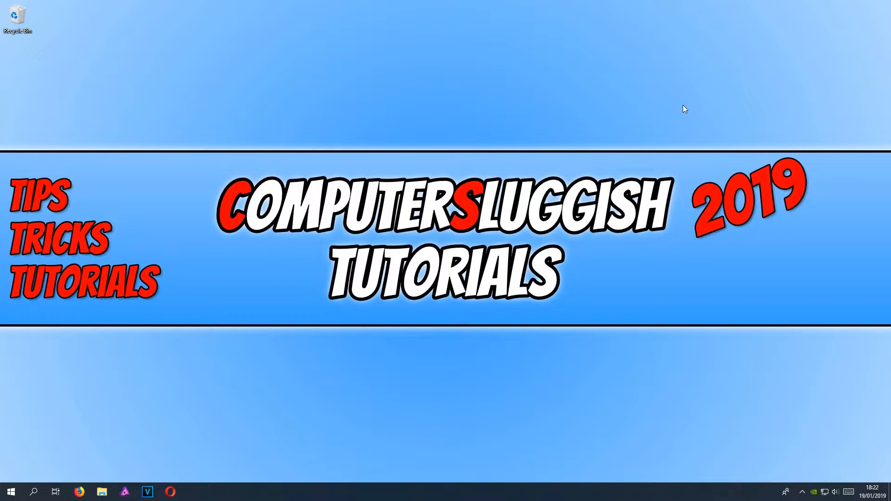
{"action": "mouse_move", "coordinate": [777, 425]}
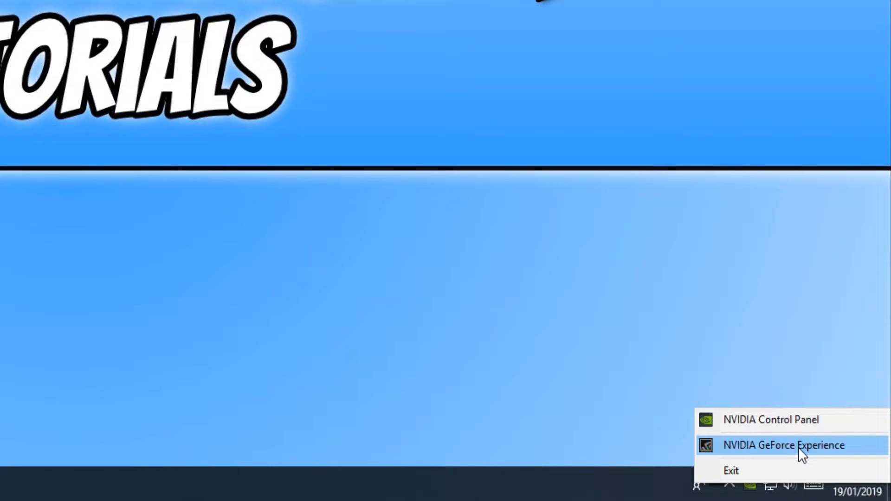
- Launch NVIDIA GeForce Experience from the NVIDIA system tray icon
{"action": "left_click", "coordinate": [783, 444]}
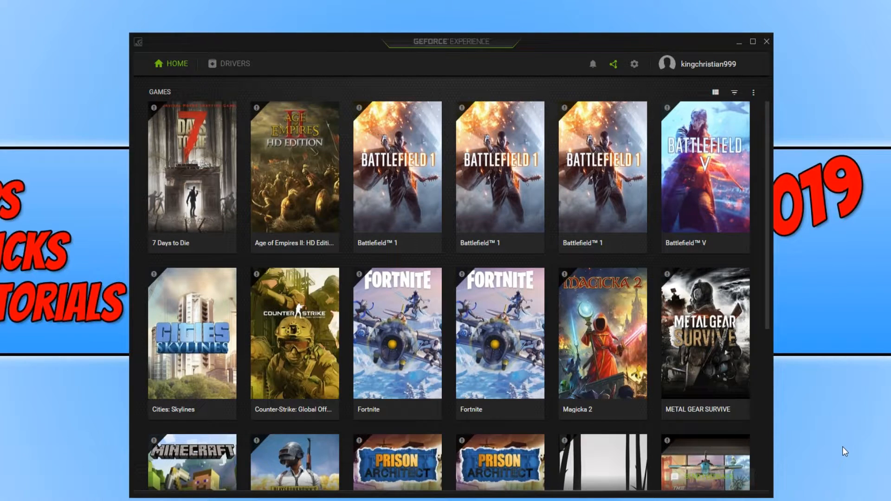
{"action": "mouse_move", "coordinate": [581, 307]}
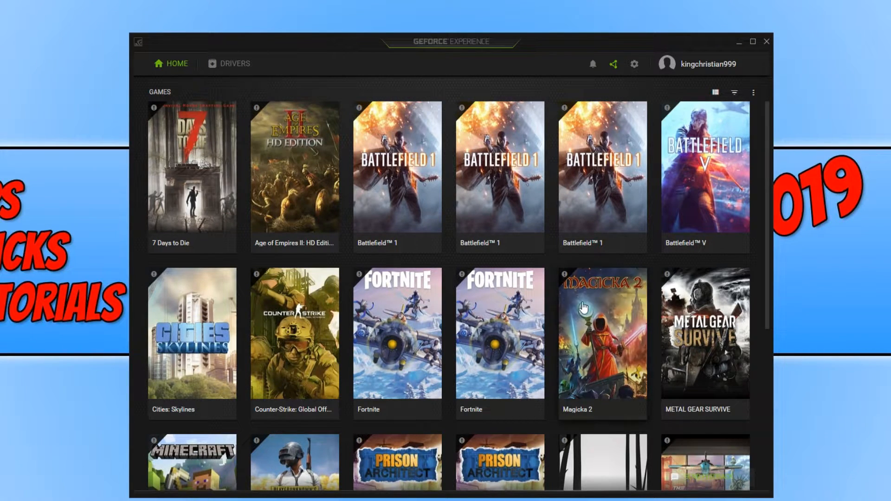
- Show the Drivers page listing the available Game Ready Driver 417.71
{"action": "left_click", "coordinate": [234, 63]}
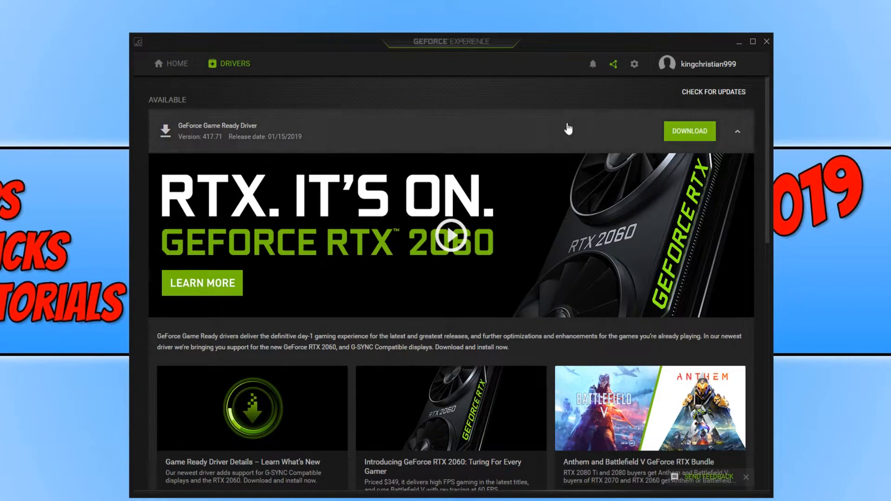
{"action": "left_click", "coordinate": [713, 92]}
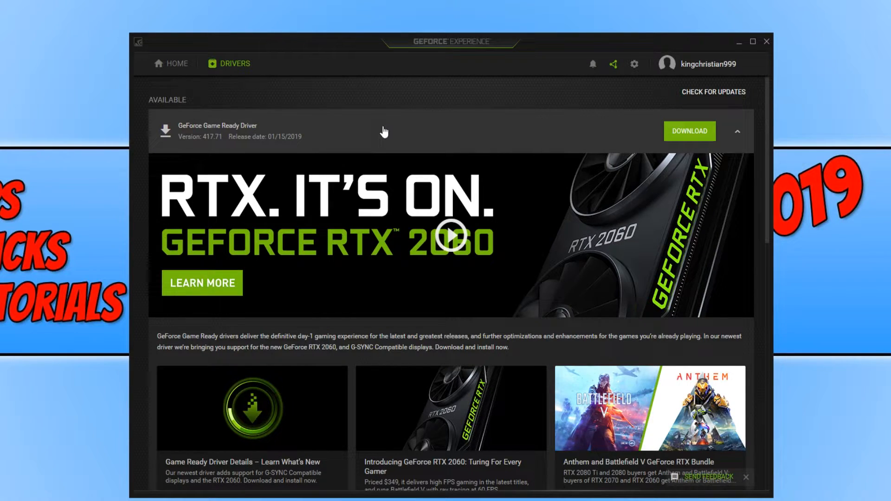
{"action": "mouse_move", "coordinate": [368, 145]}
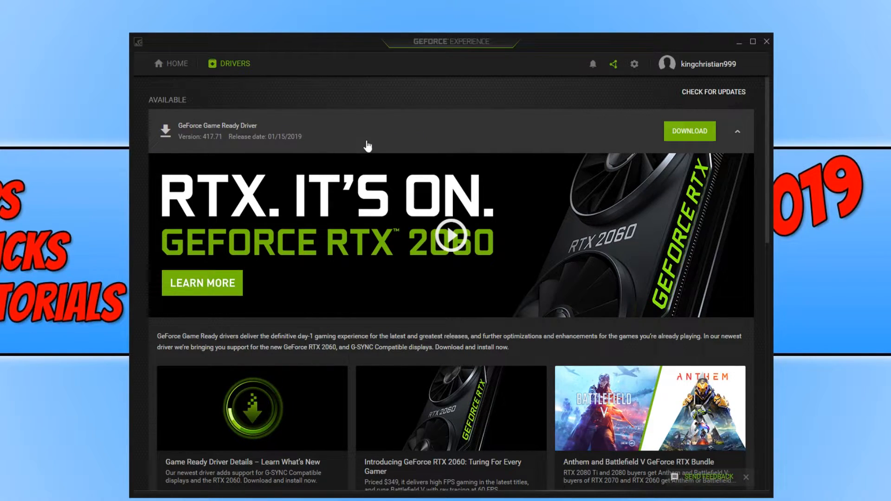
{"action": "mouse_move", "coordinate": [256, 145]}
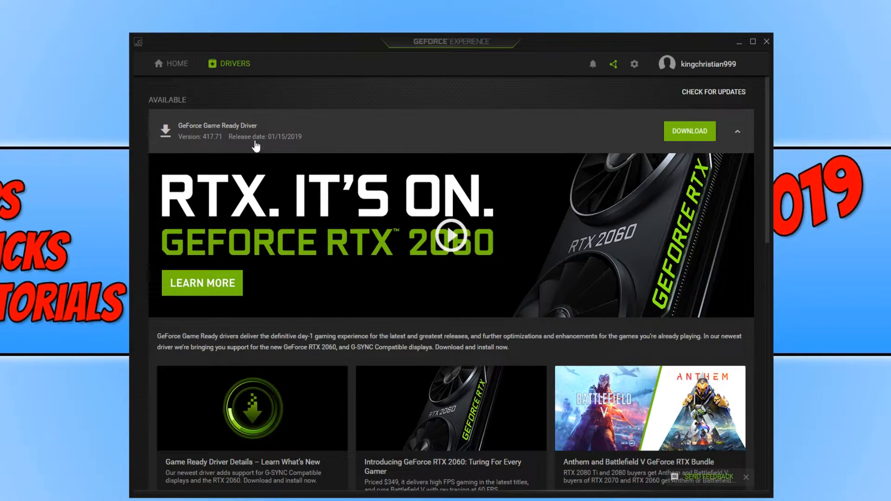
{"action": "mouse_move", "coordinate": [327, 136]}
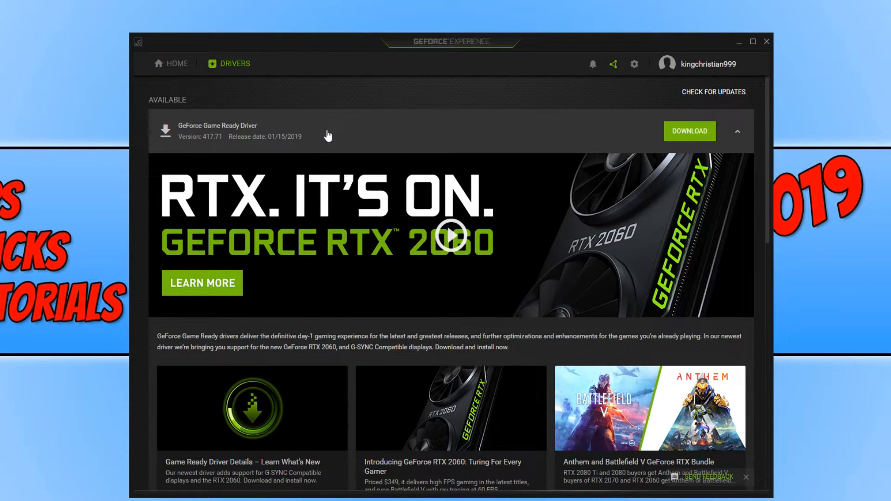
{"action": "mouse_move", "coordinate": [332, 138]}
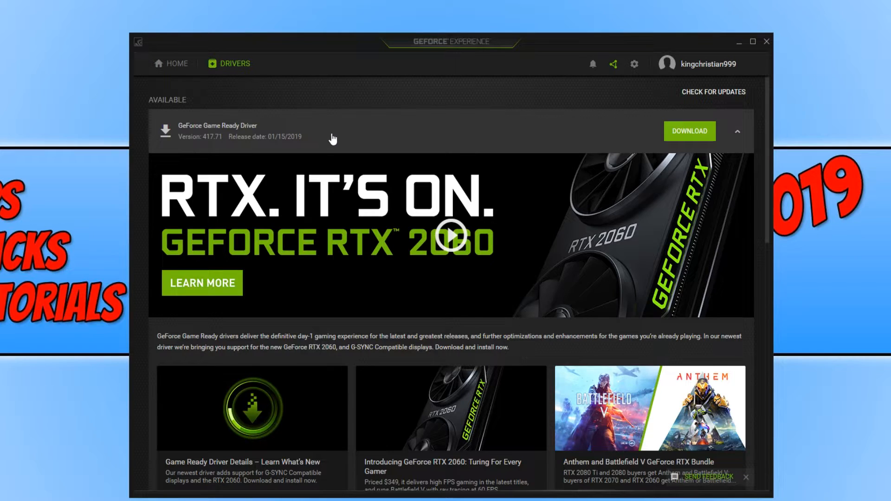
- Download Game Ready Driver 417.71 and begin its Express Installation
{"action": "left_click", "coordinate": [689, 131]}
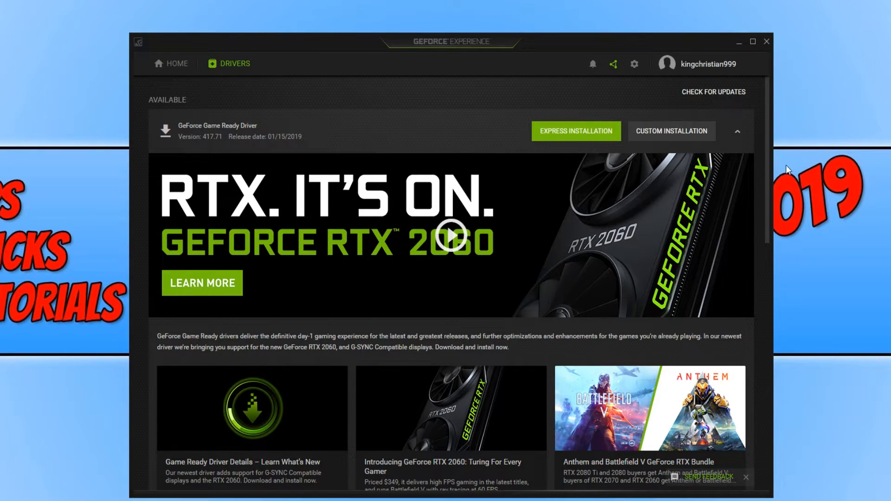
{"action": "mouse_move", "coordinate": [576, 131]}
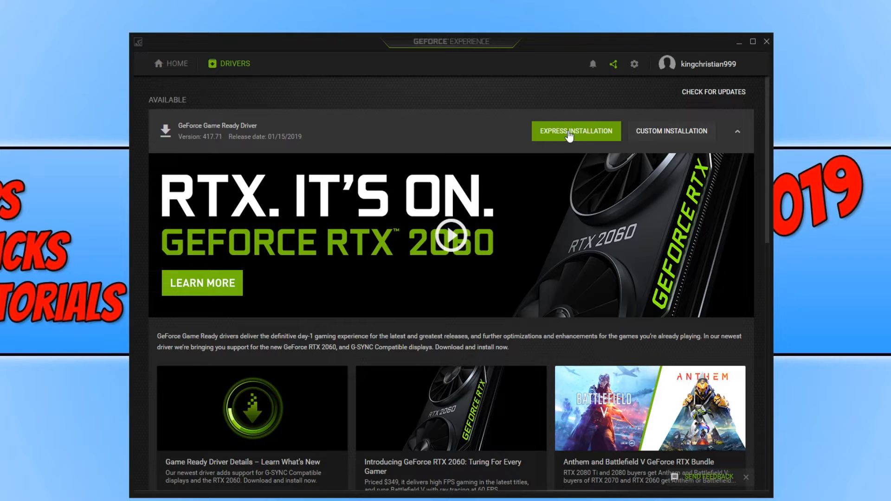
{"action": "left_click", "coordinate": [576, 131]}
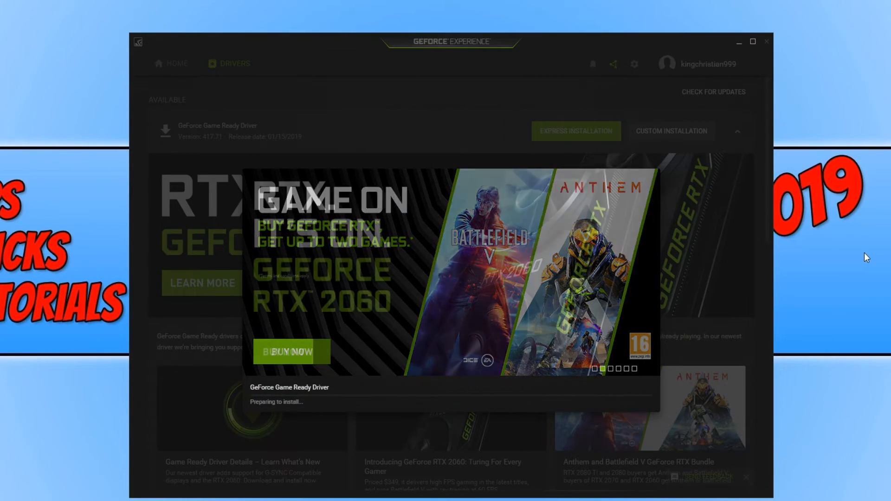